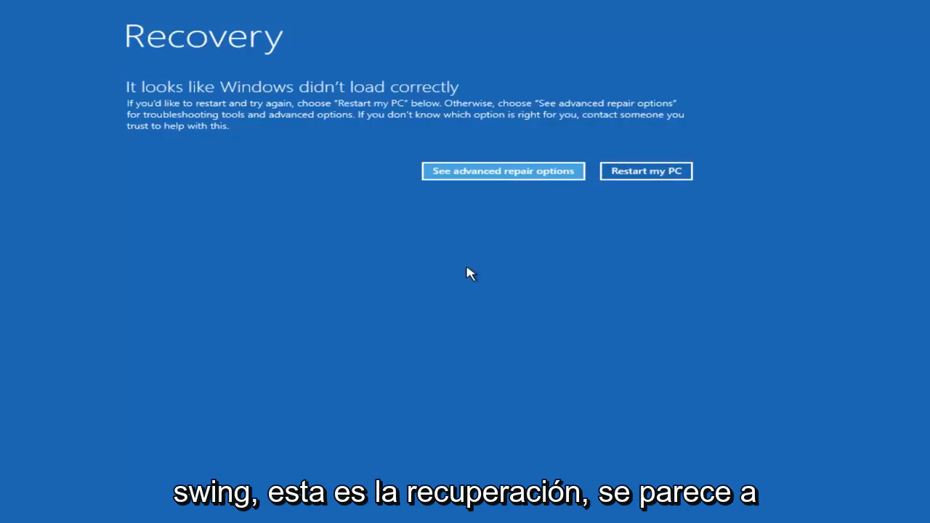
mouse_move(273, 139)
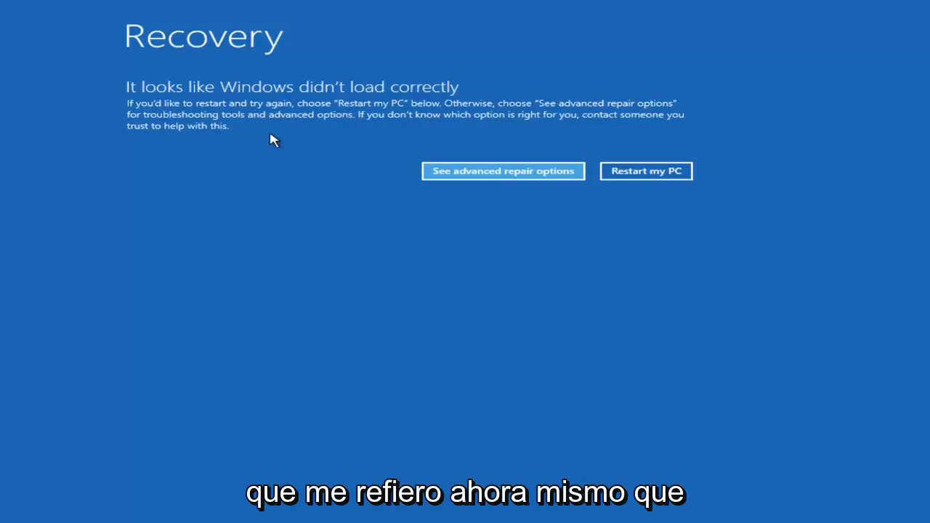
mouse_move(254, 200)
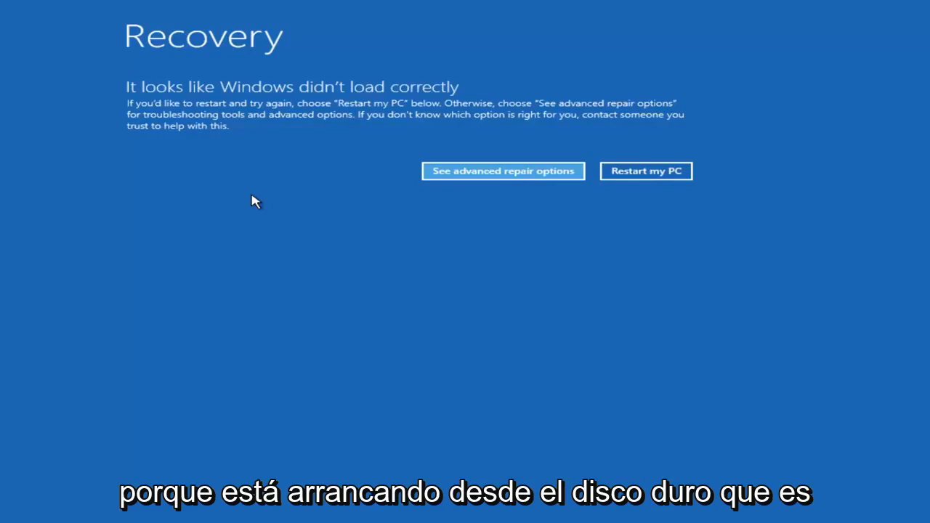
mouse_move(253, 219)
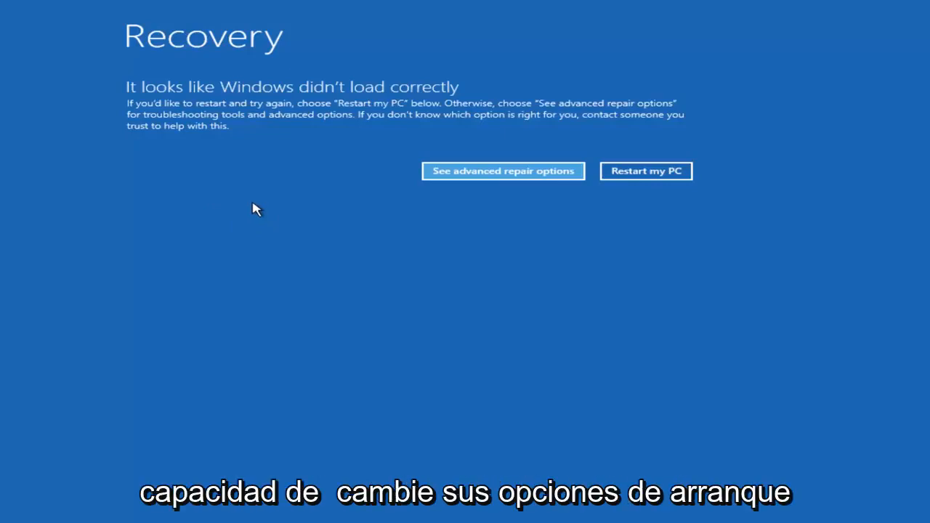
mouse_move(250, 268)
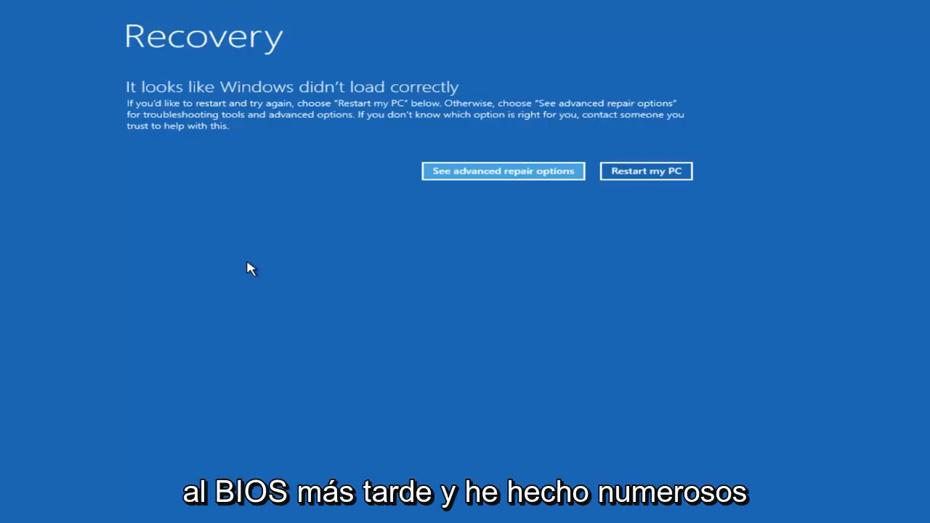
mouse_move(264, 294)
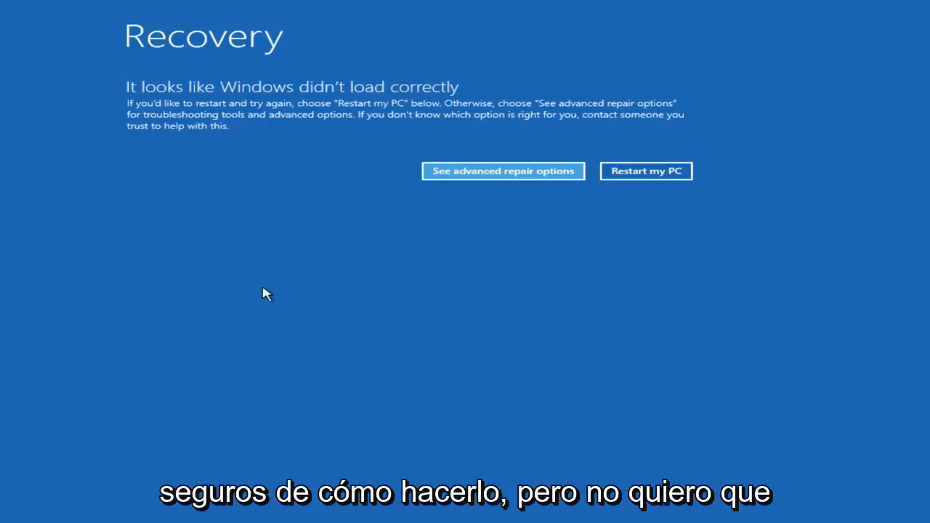
mouse_move(325, 238)
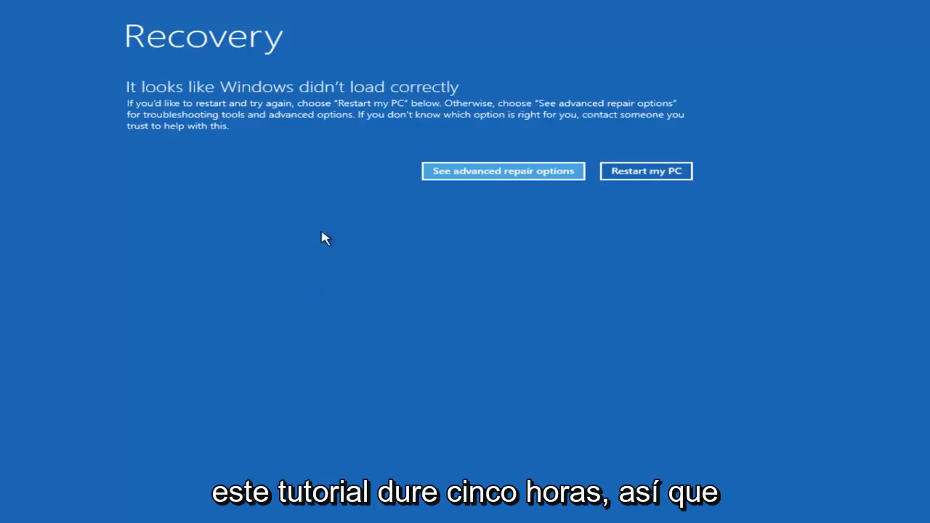
mouse_move(205, 256)
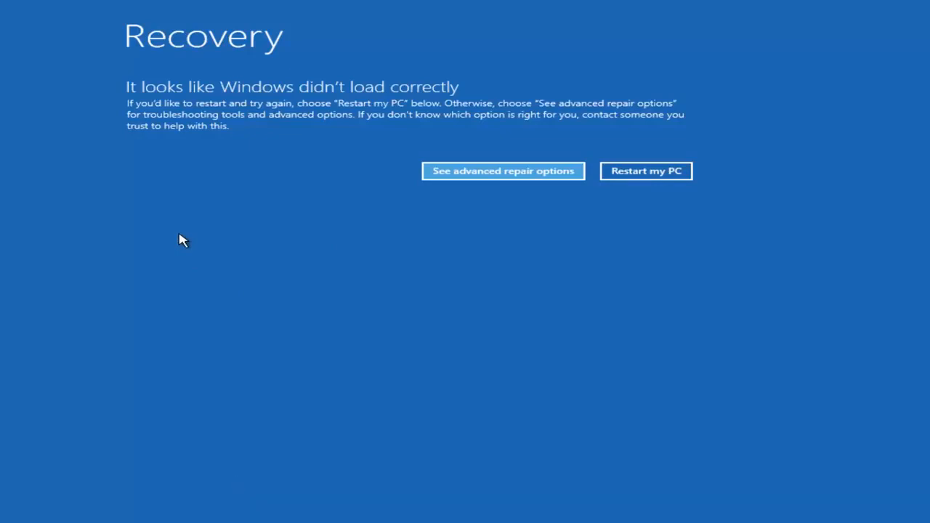
Go to the advanced repair choices and enter Troubleshoot, listing Reset this PC and Advanced options
left_click(503, 171)
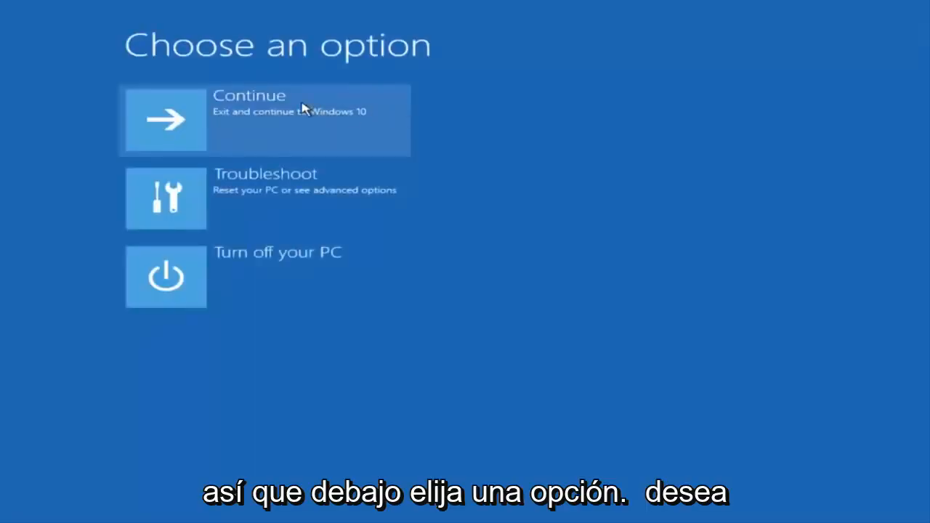
mouse_move(265, 198)
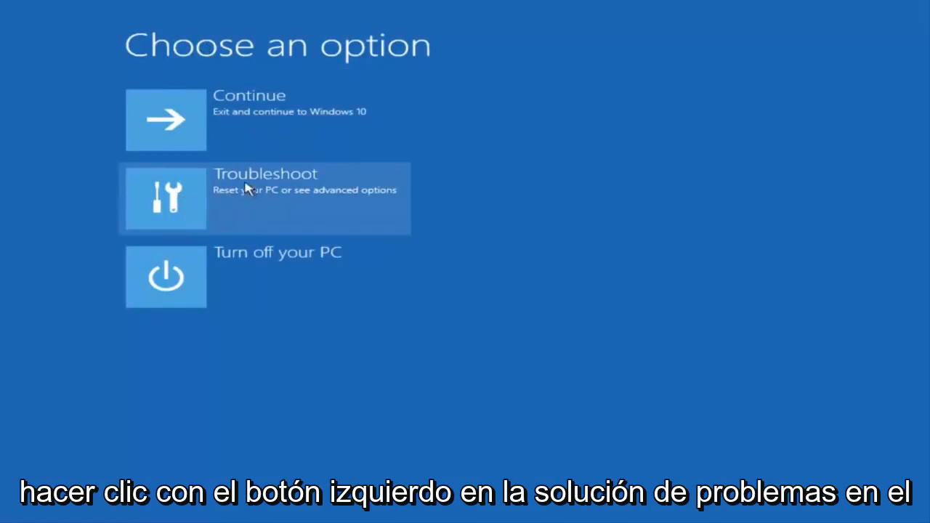
left_click(265, 197)
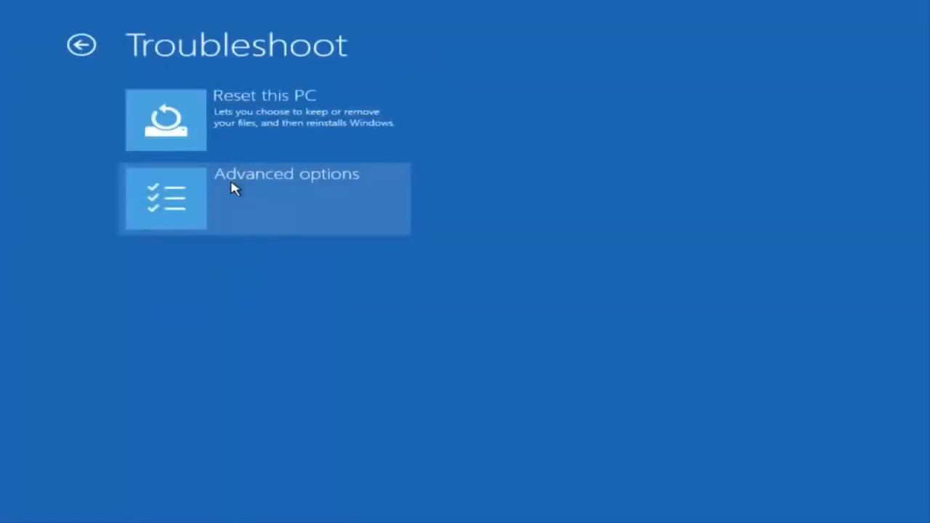
mouse_move(189, 216)
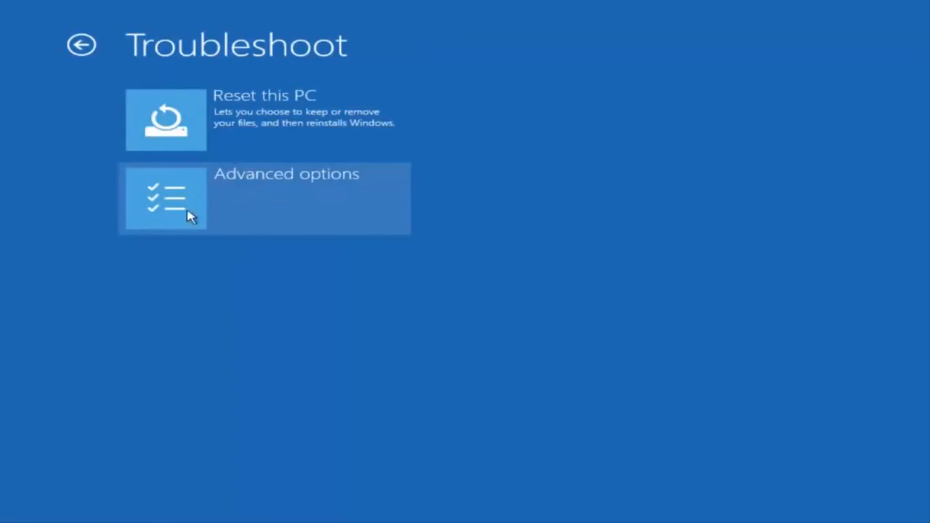
mouse_move(224, 191)
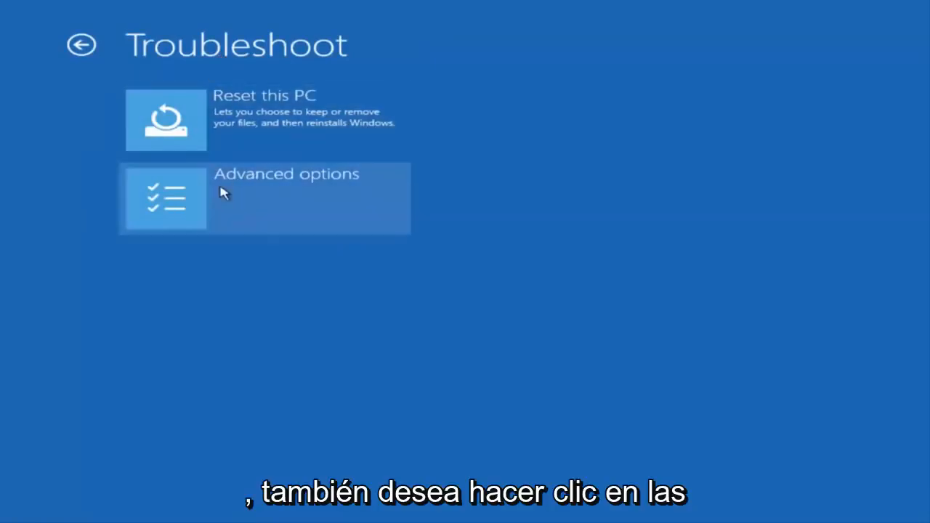
mouse_move(221, 124)
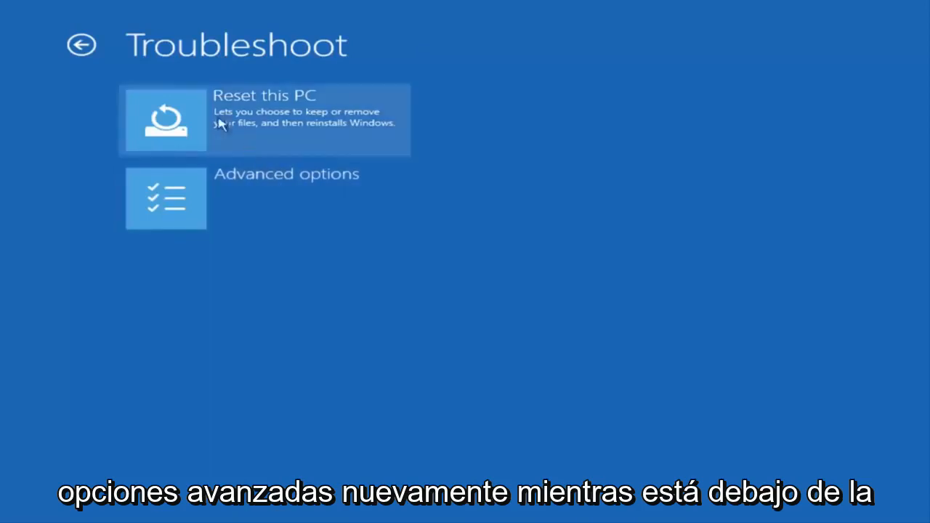
Show the Advanced options list with System Restore, Startup Repair, Command Prompt and Startup Settings
left_click(166, 197)
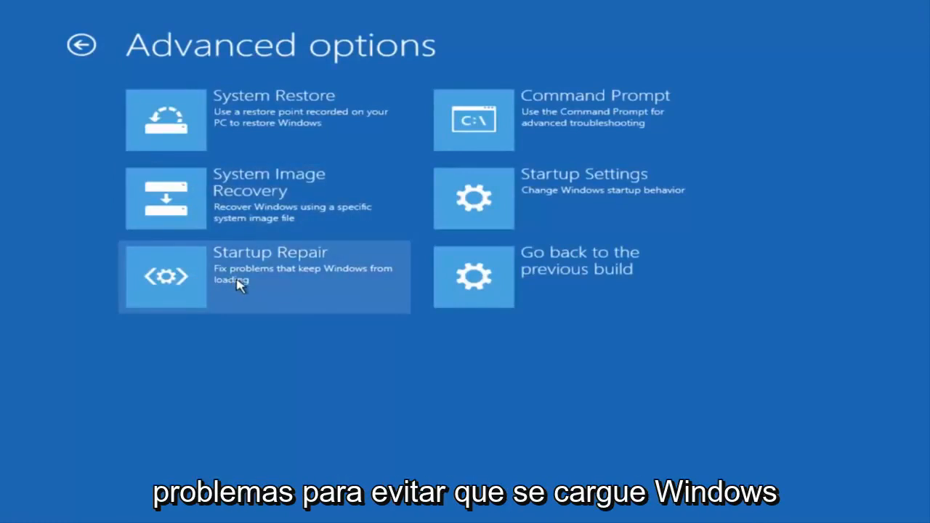
mouse_move(445, 256)
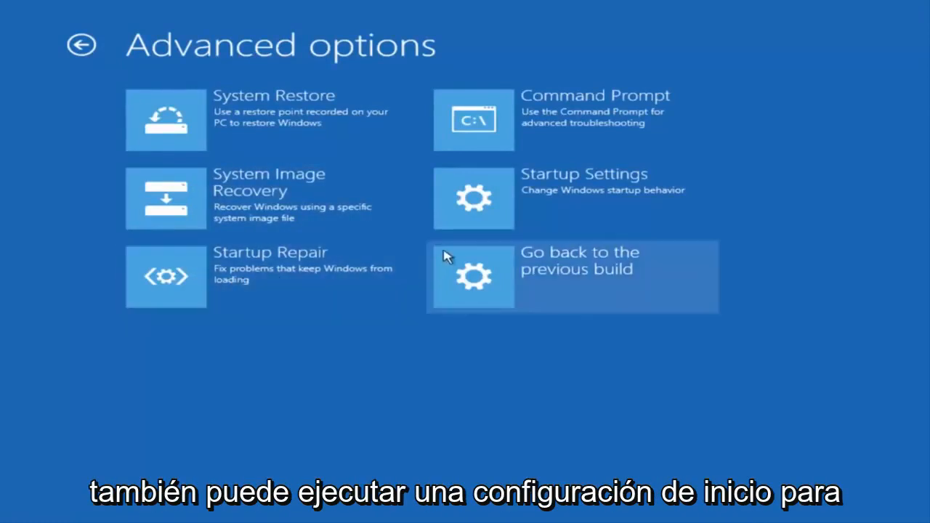
mouse_move(538, 203)
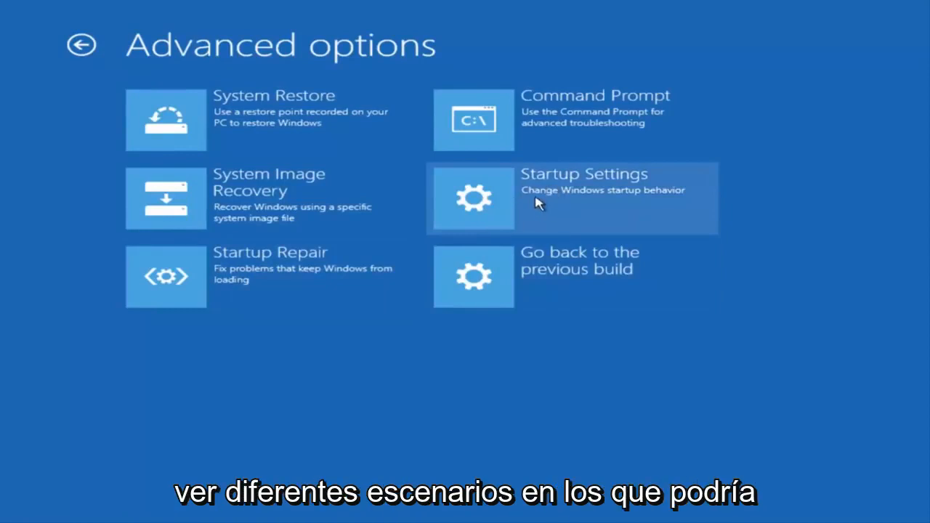
mouse_move(526, 209)
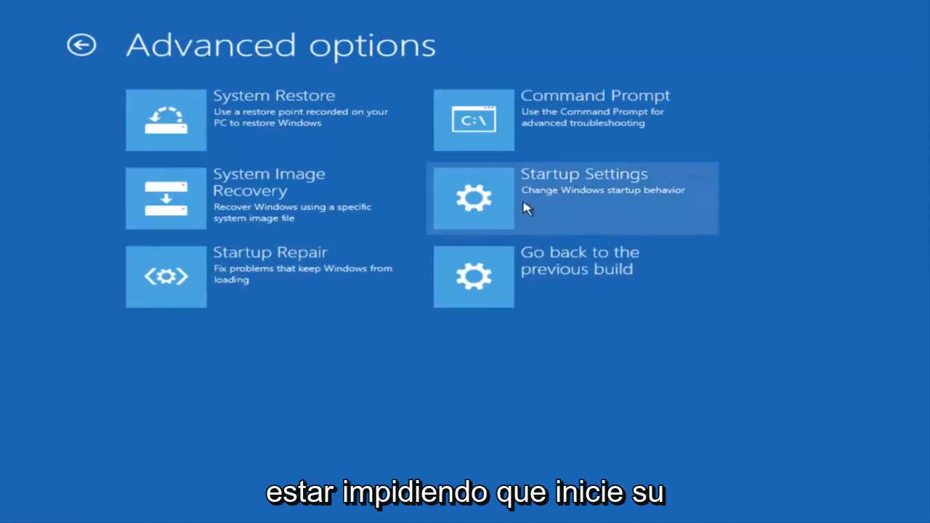
mouse_move(511, 212)
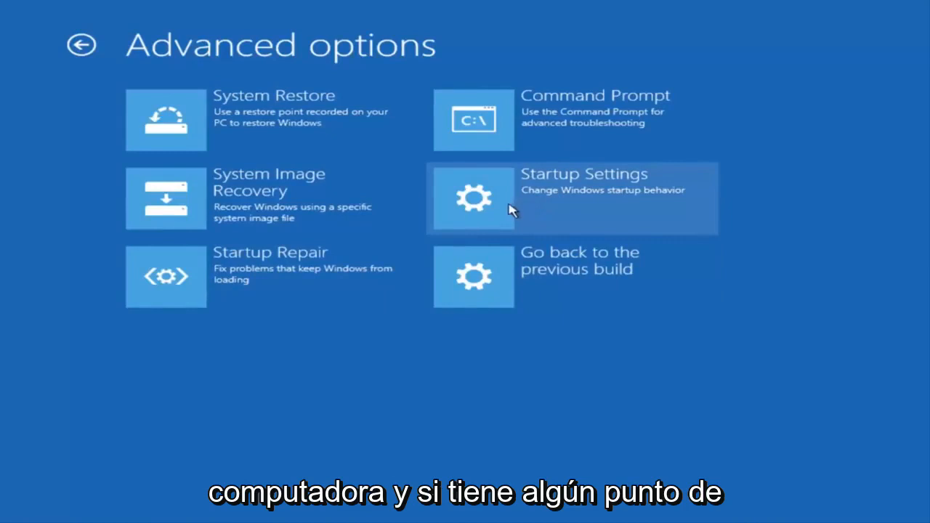
mouse_move(233, 119)
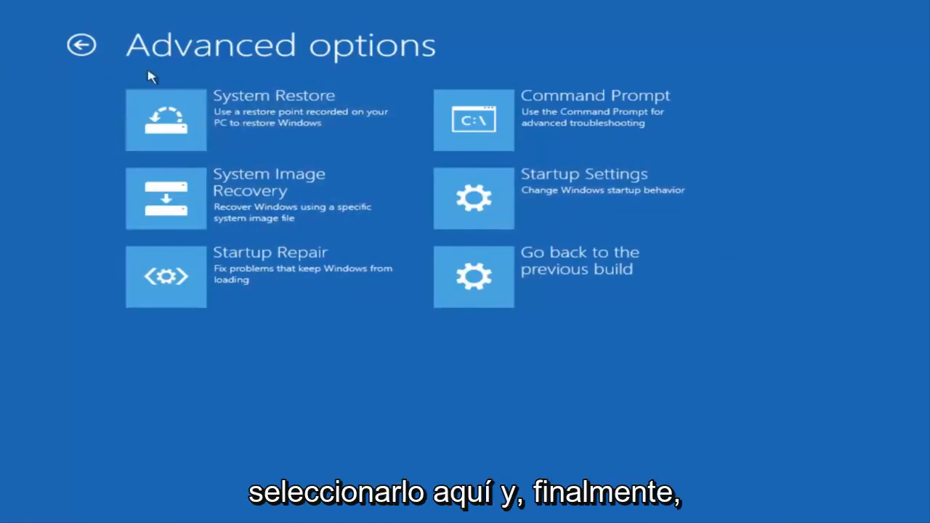
mouse_move(550, 284)
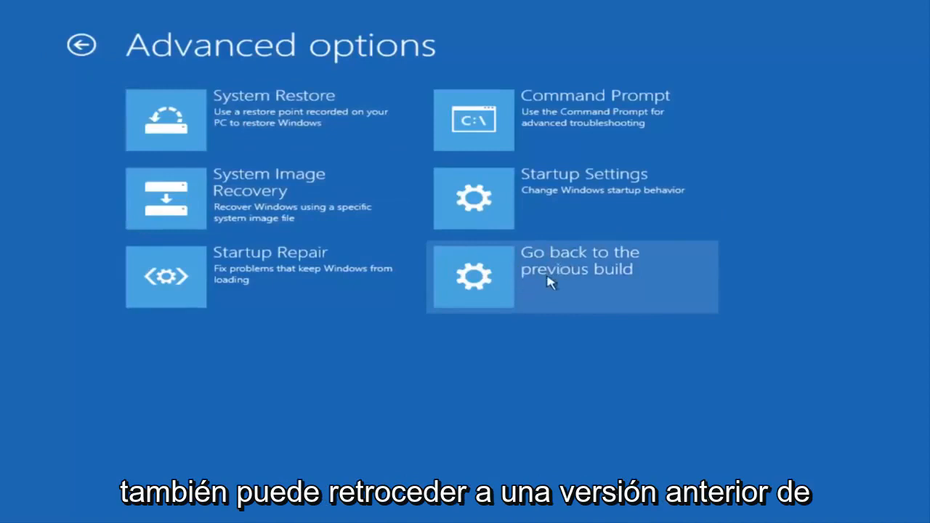
mouse_move(564, 264)
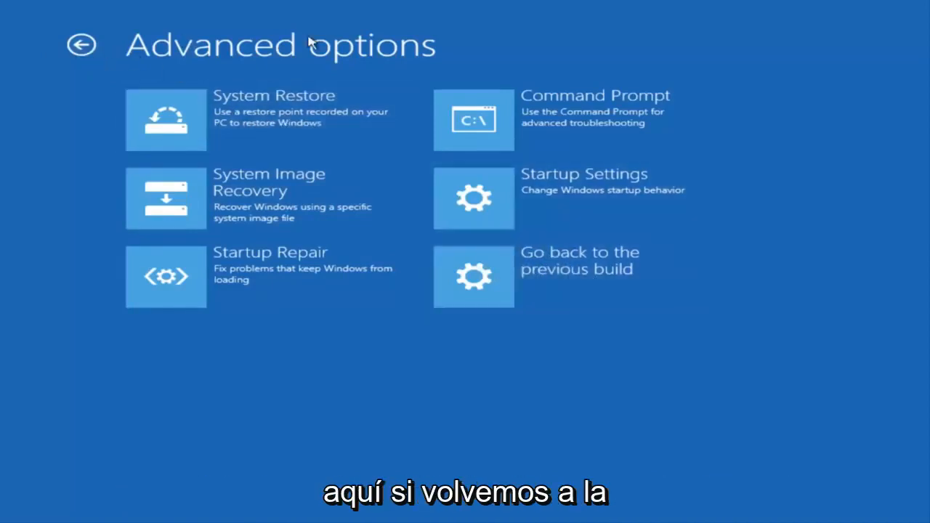
Return to Troubleshoot and enter Reset this PC, offering Keep my files or Remove everything
left_click(81, 43)
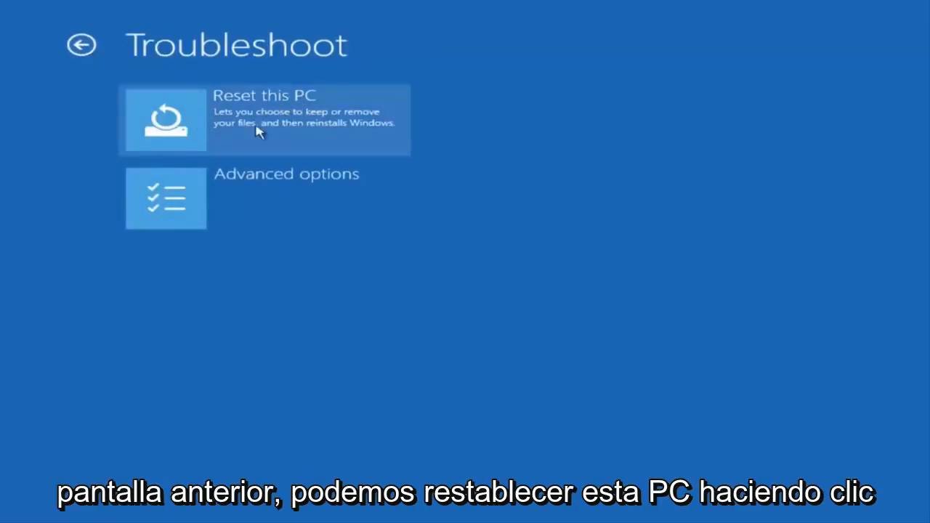
mouse_move(221, 123)
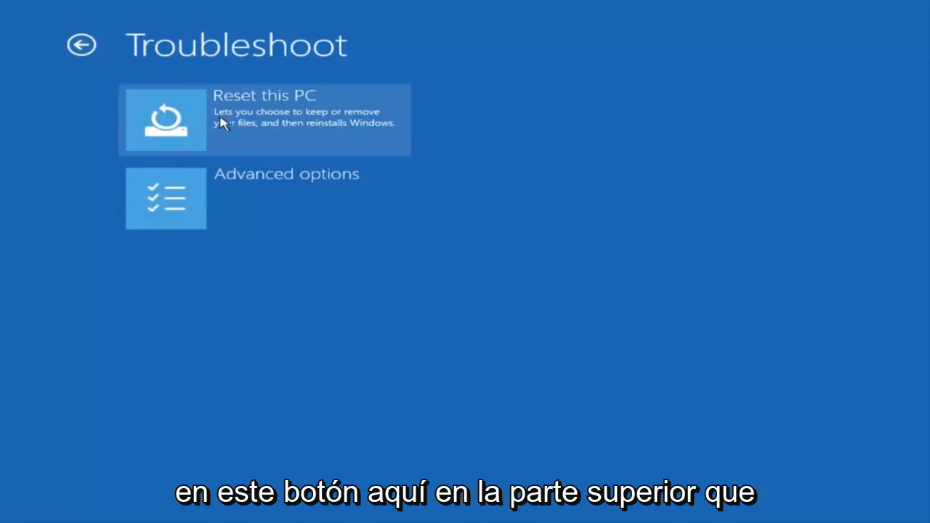
mouse_move(206, 136)
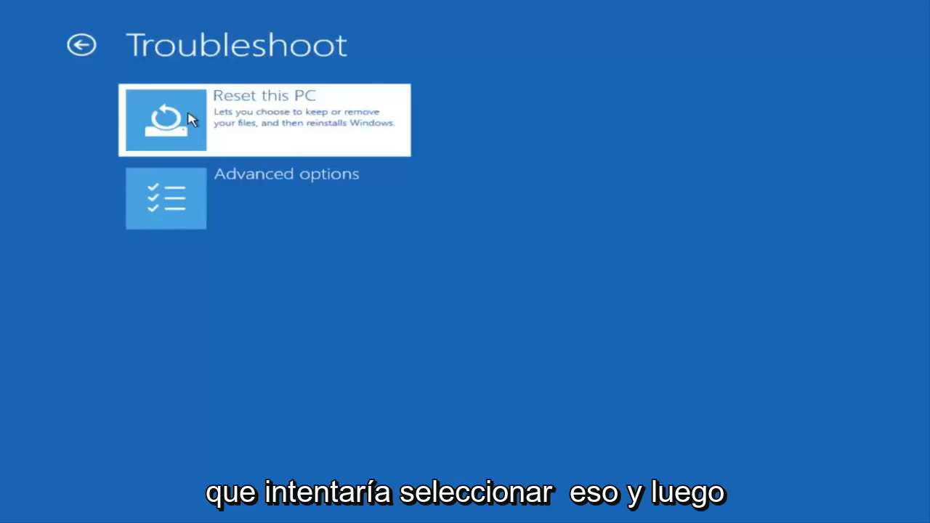
left_click(263, 119)
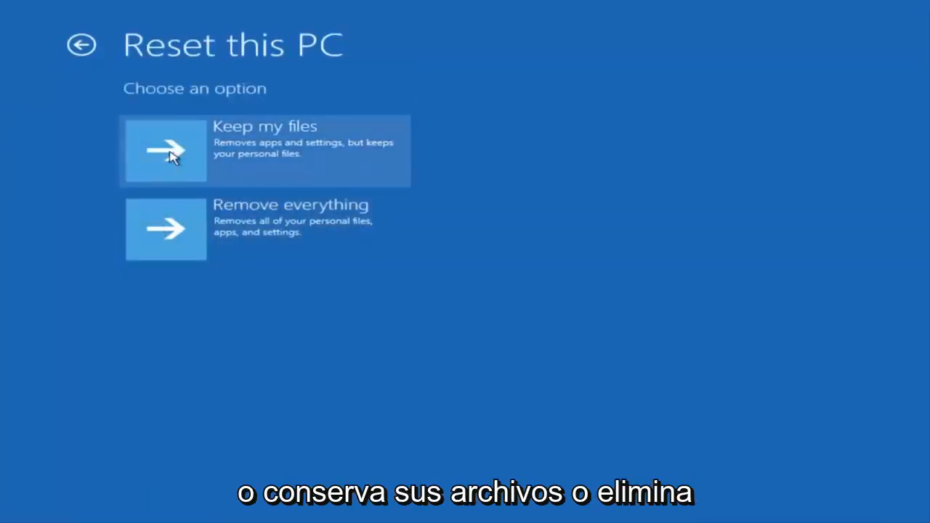
mouse_move(192, 211)
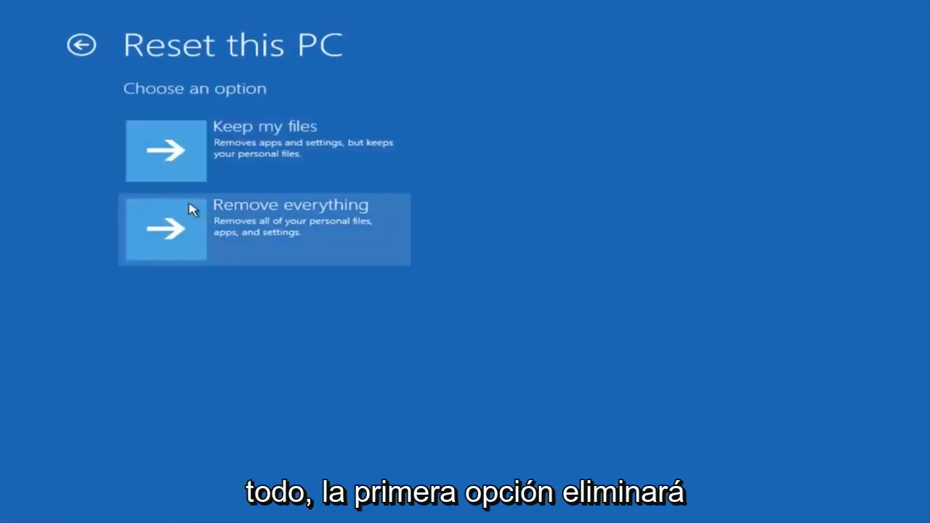
mouse_move(201, 157)
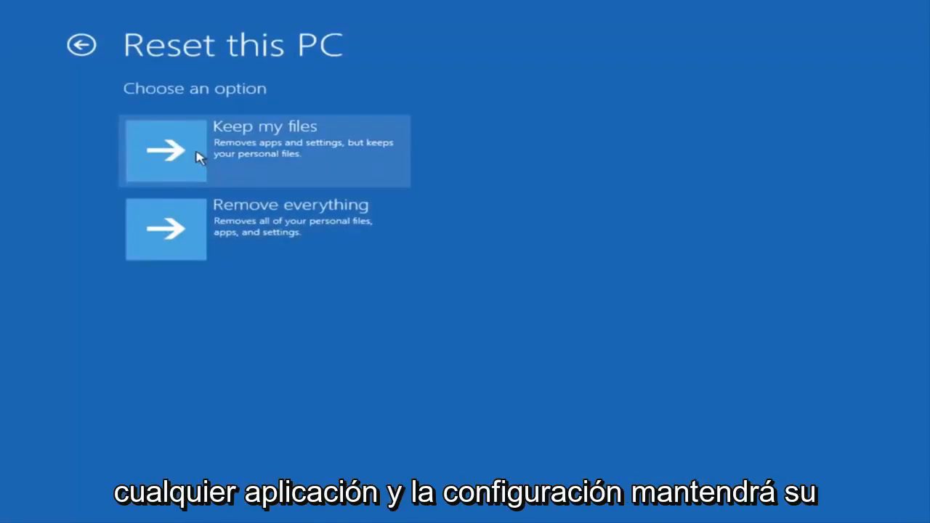
mouse_move(333, 152)
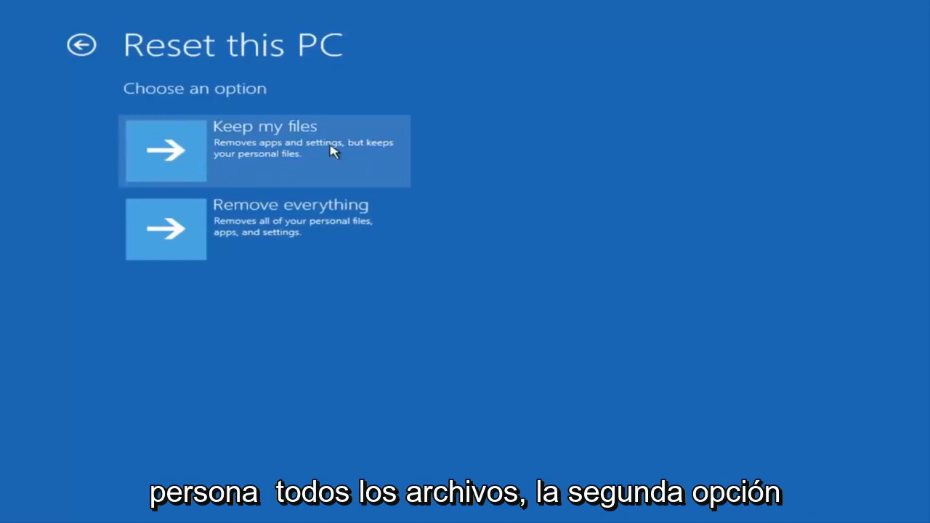
mouse_move(298, 230)
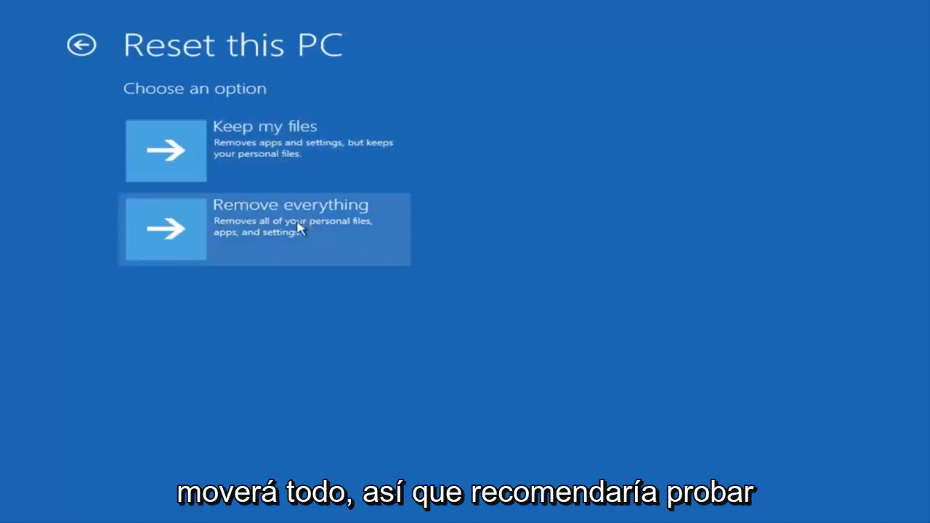
mouse_move(206, 134)
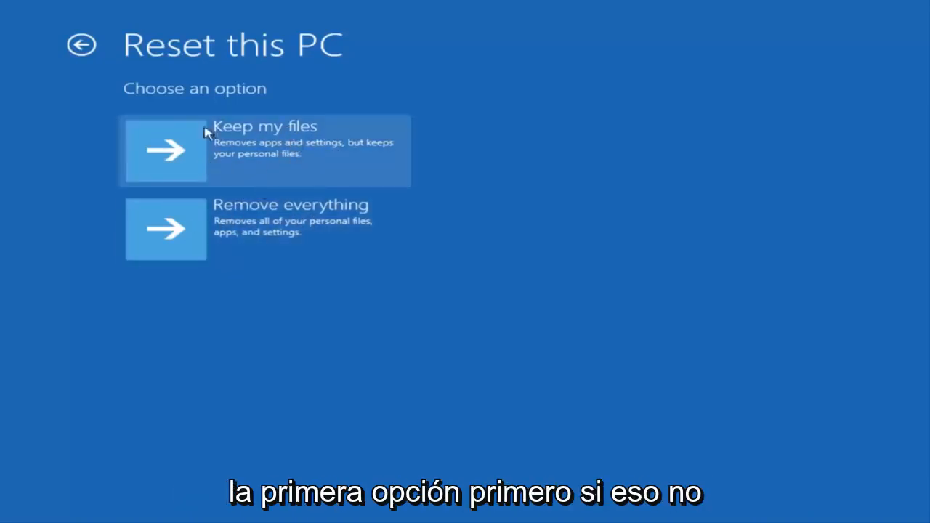
mouse_move(240, 166)
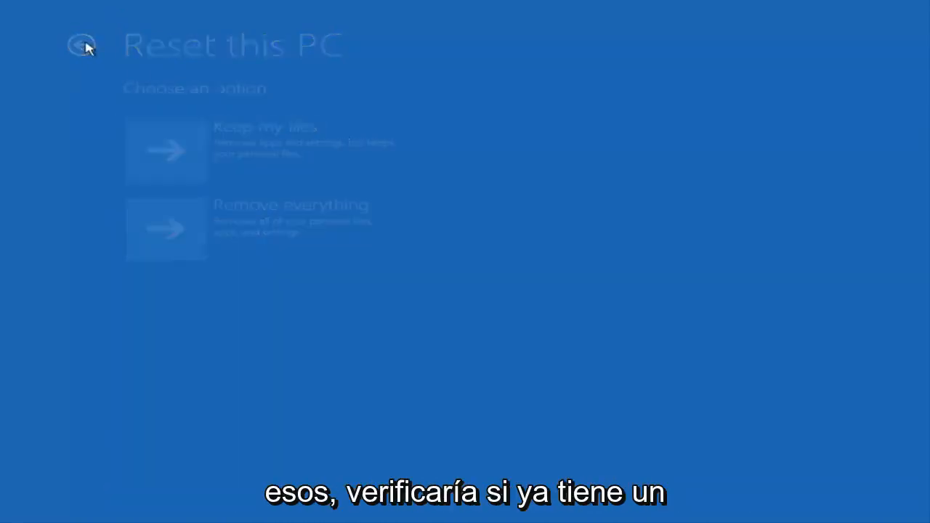
Leave Reset this PC, see System Restore report no restore points, and close it back to Troubleshoot
left_click(81, 45)
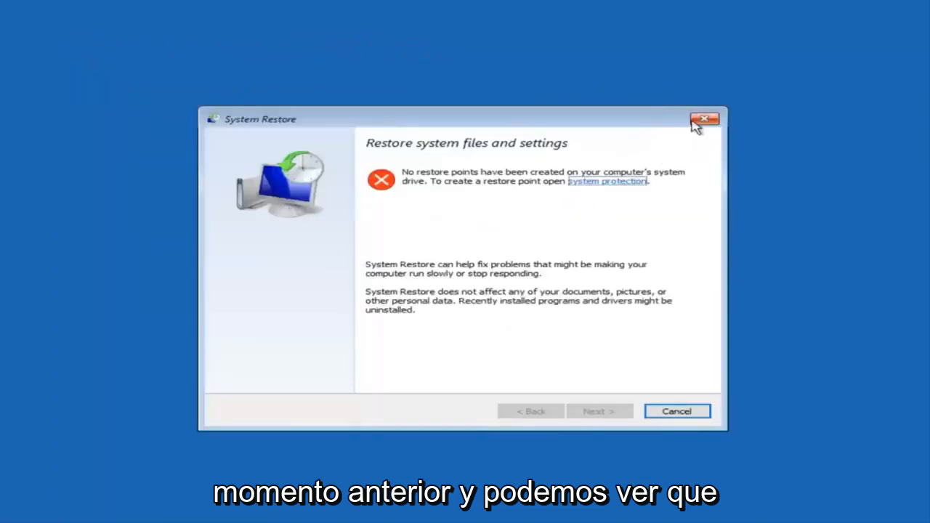
left_click(704, 119)
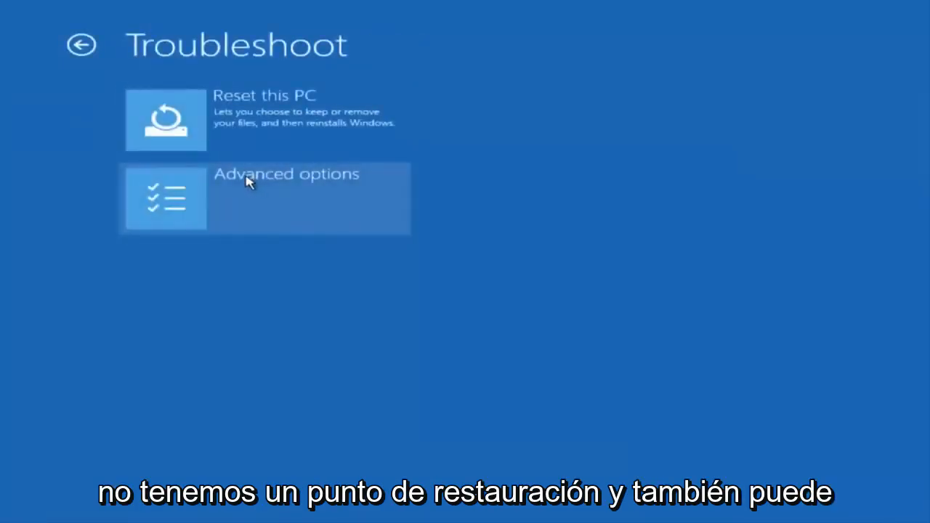
left_click(255, 198)
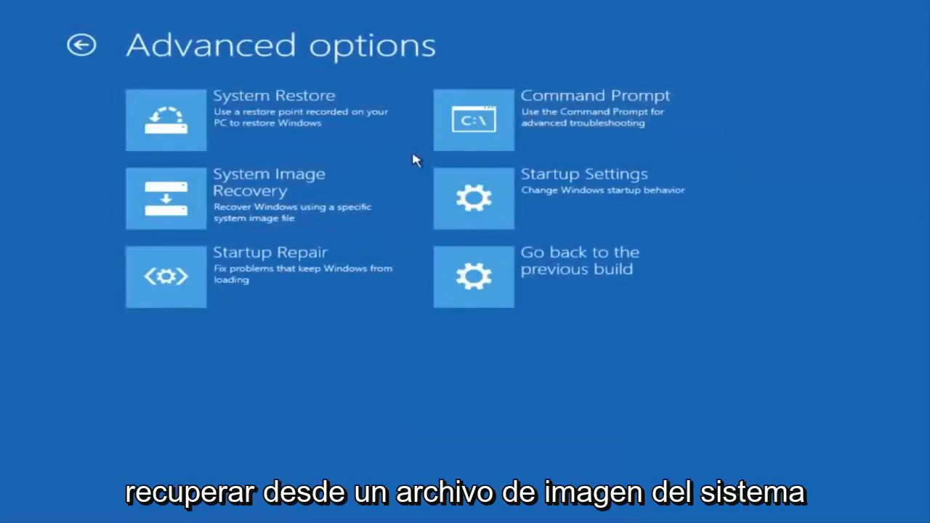
mouse_move(188, 207)
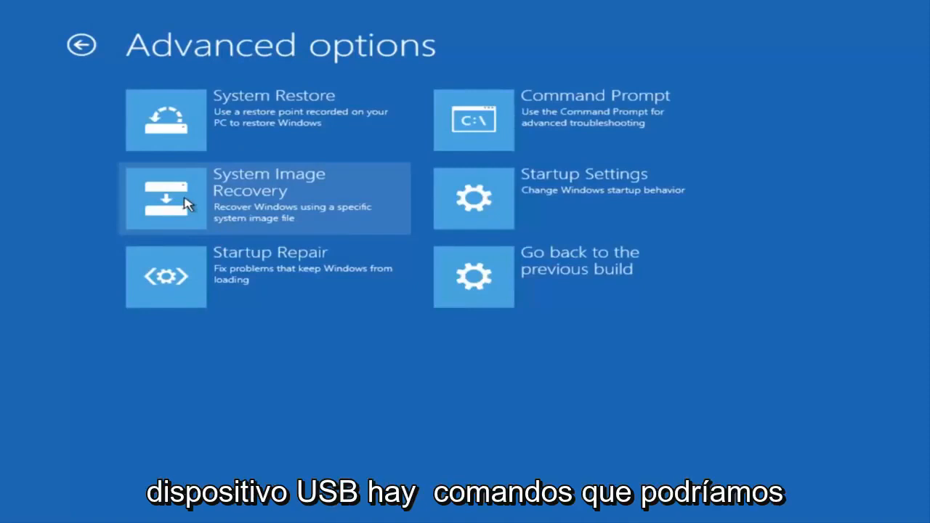
mouse_move(552, 101)
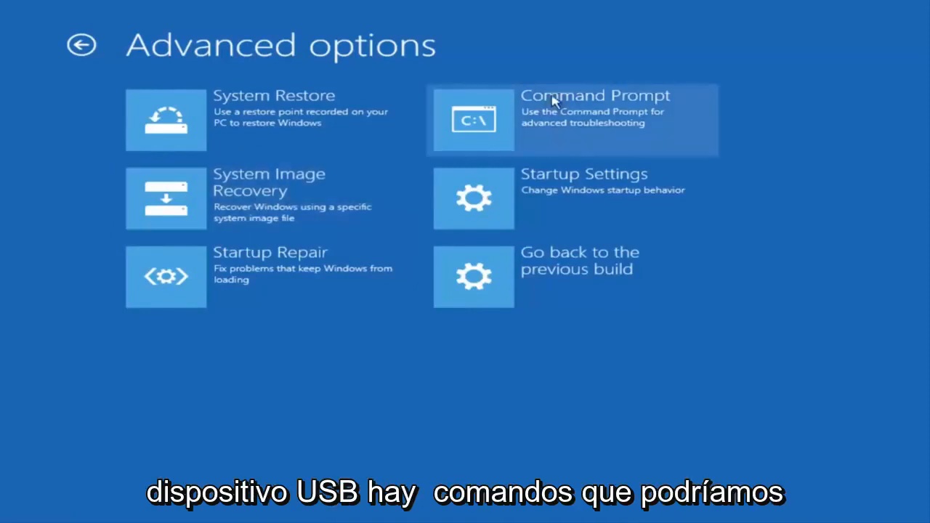
mouse_move(486, 113)
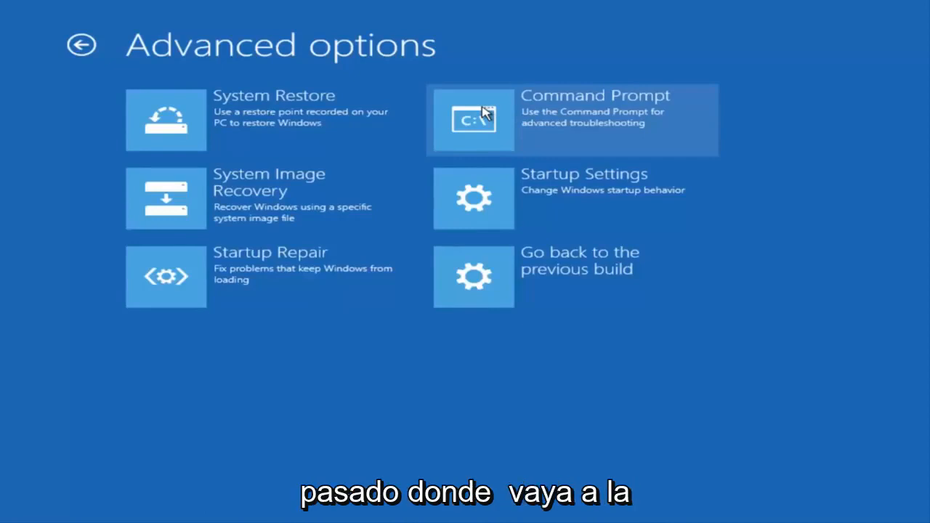
mouse_move(508, 114)
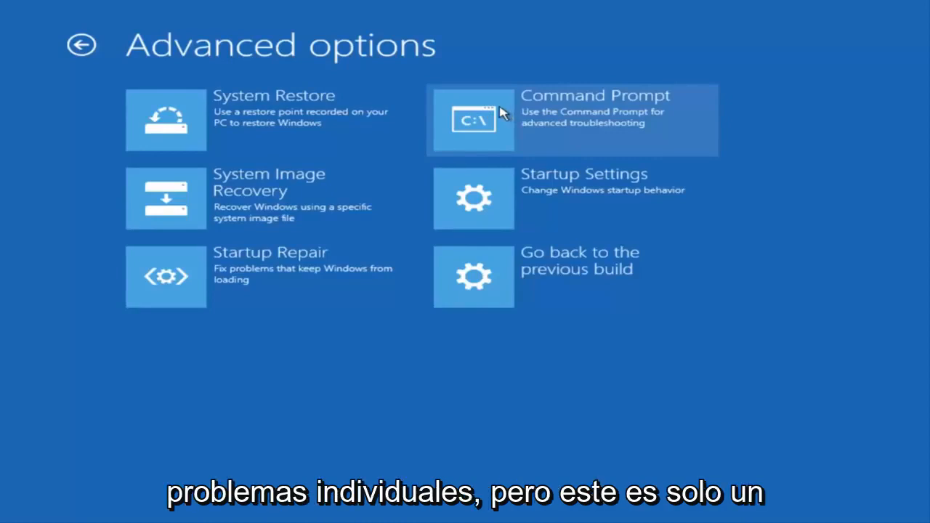
mouse_move(73, 58)
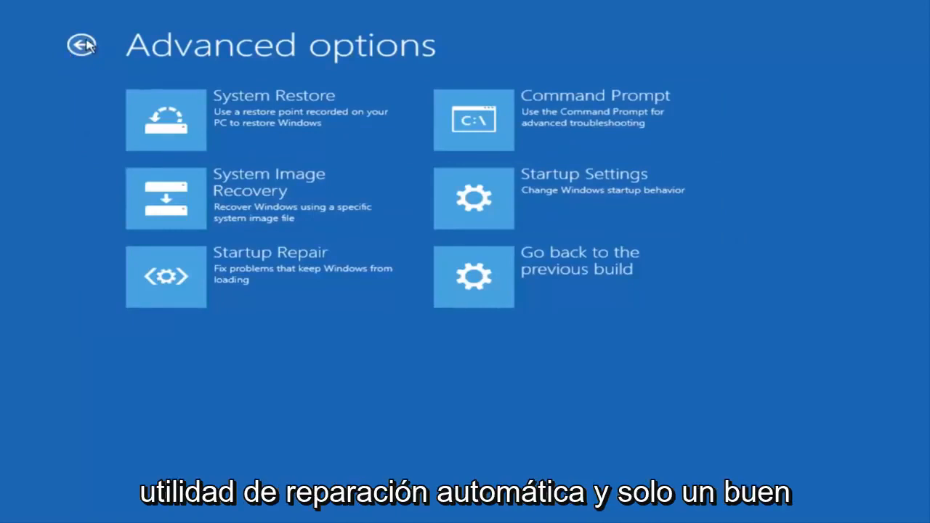
left_click(81, 43)
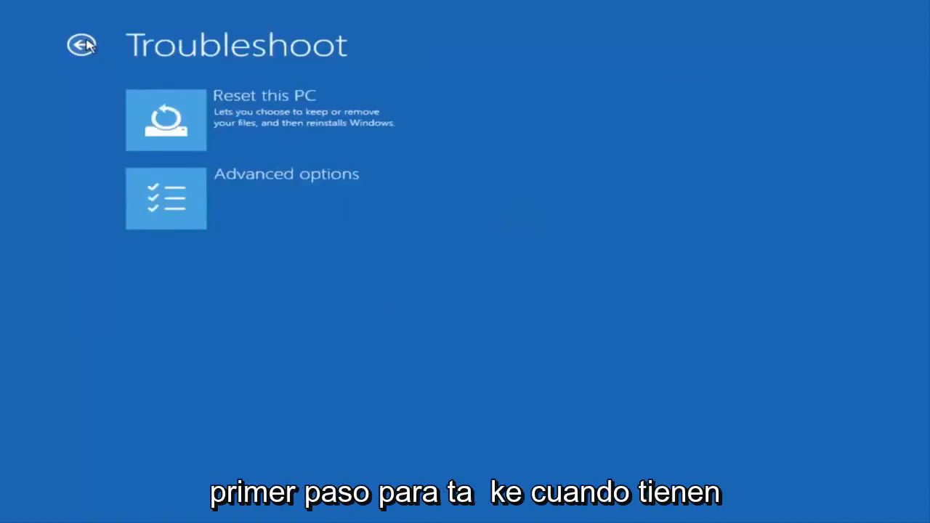